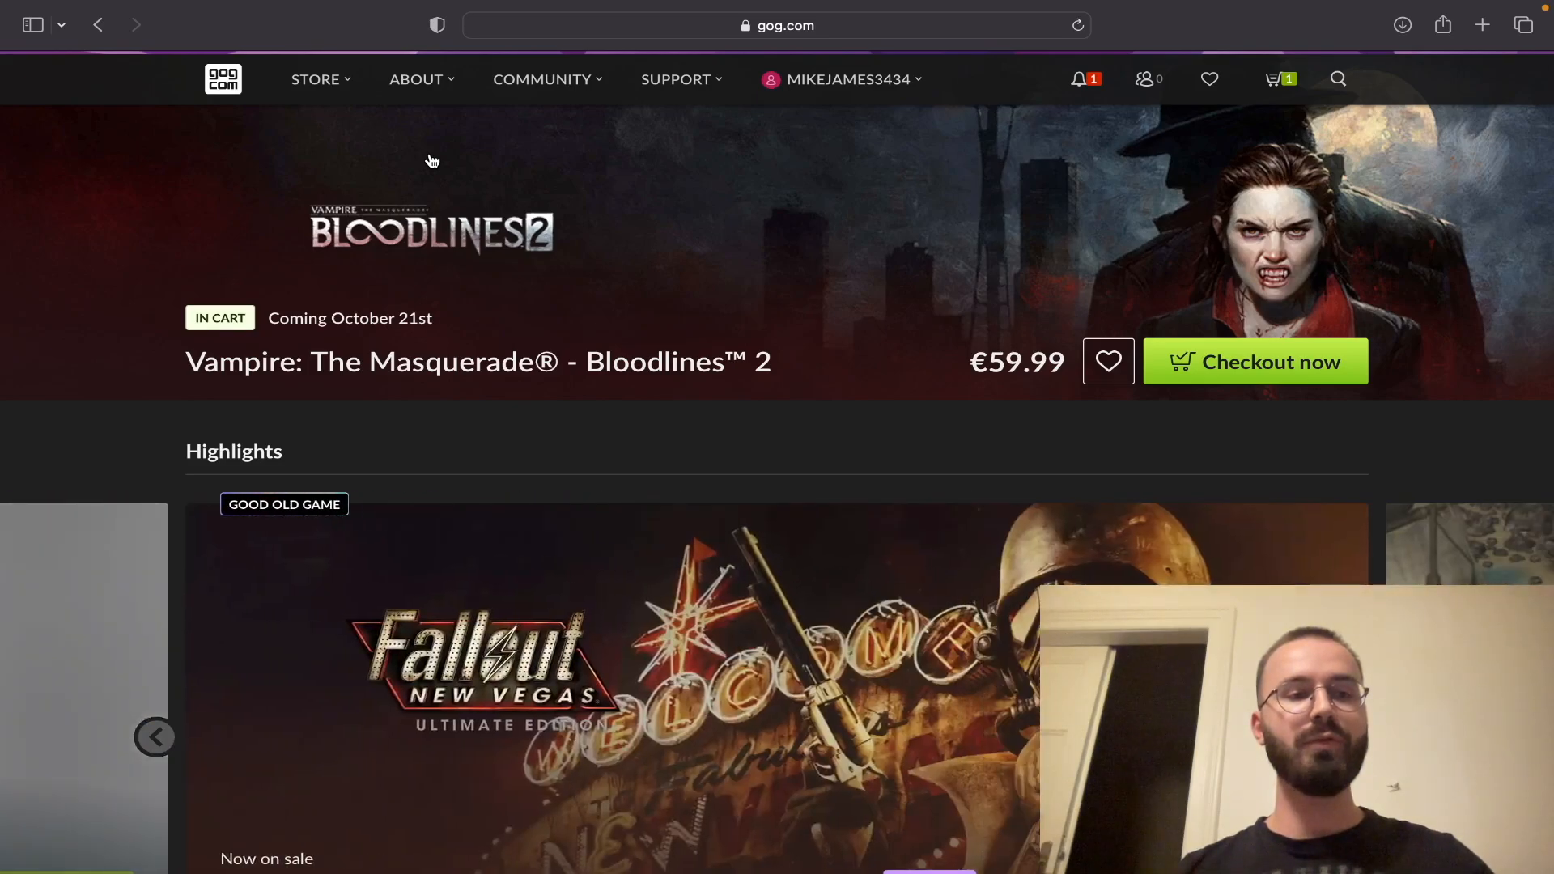
pyautogui.moveTo(523, 124)
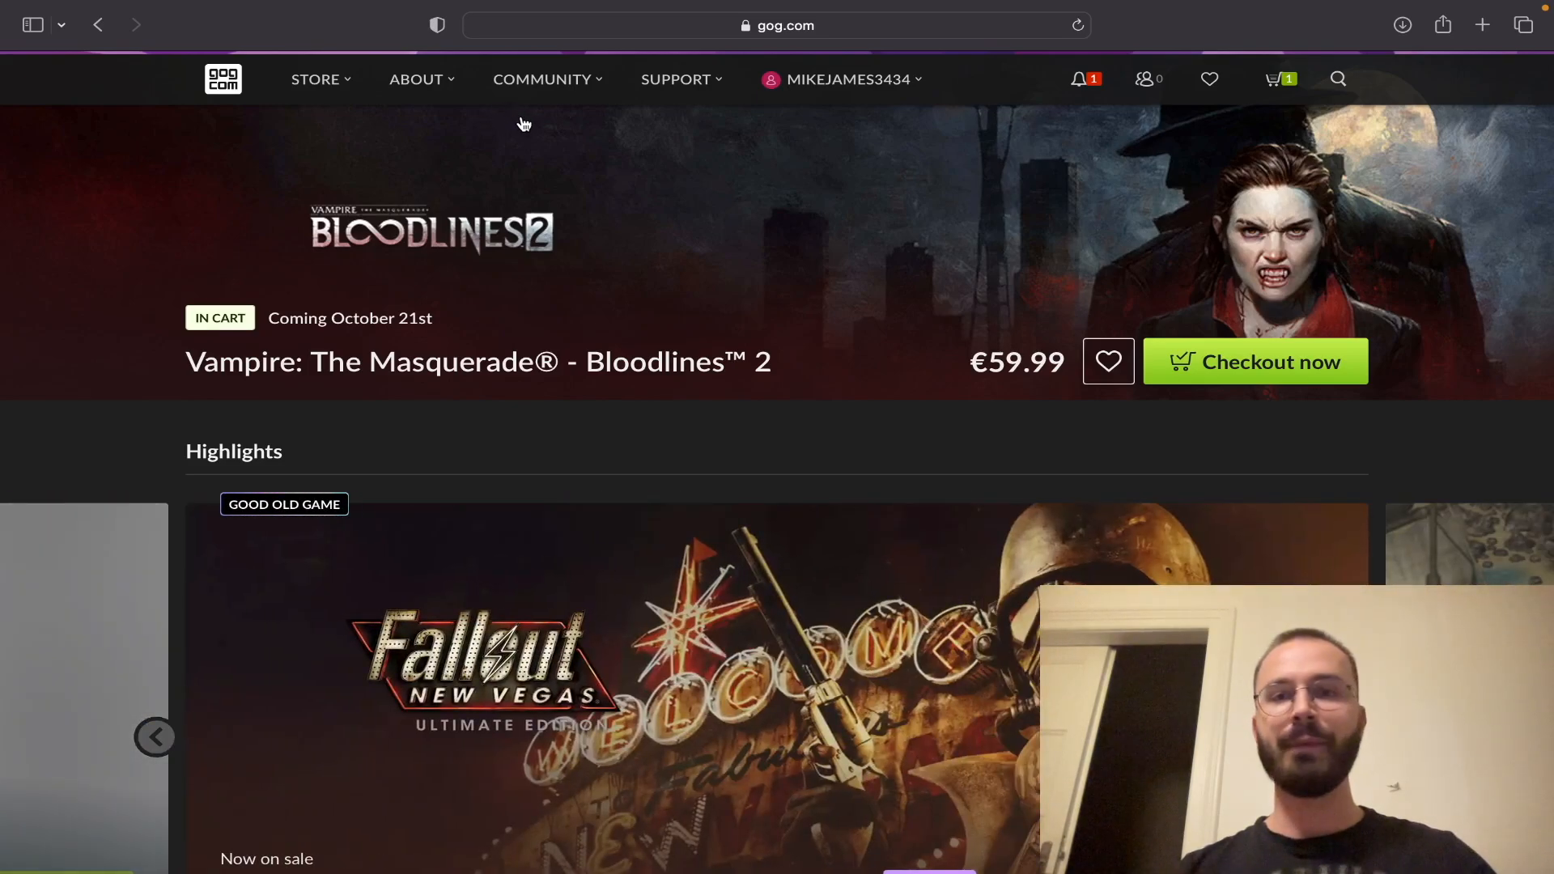
# Browse the COMMUNITY and STORE menus, then open the username menu with library, wishlist and wallet.
pyautogui.click(542, 80)
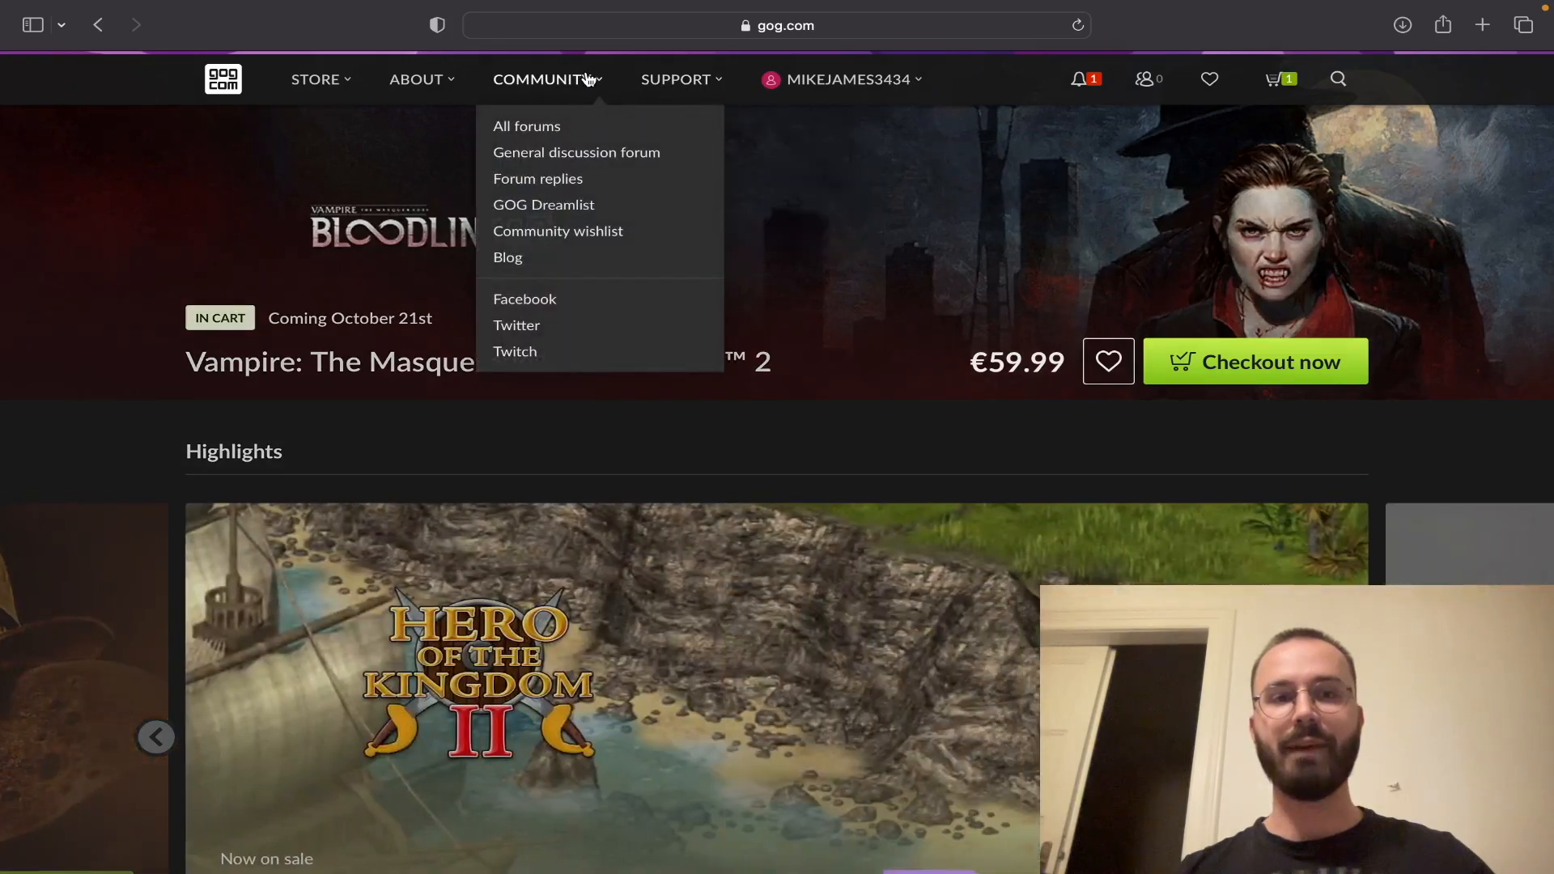
pyautogui.click(315, 80)
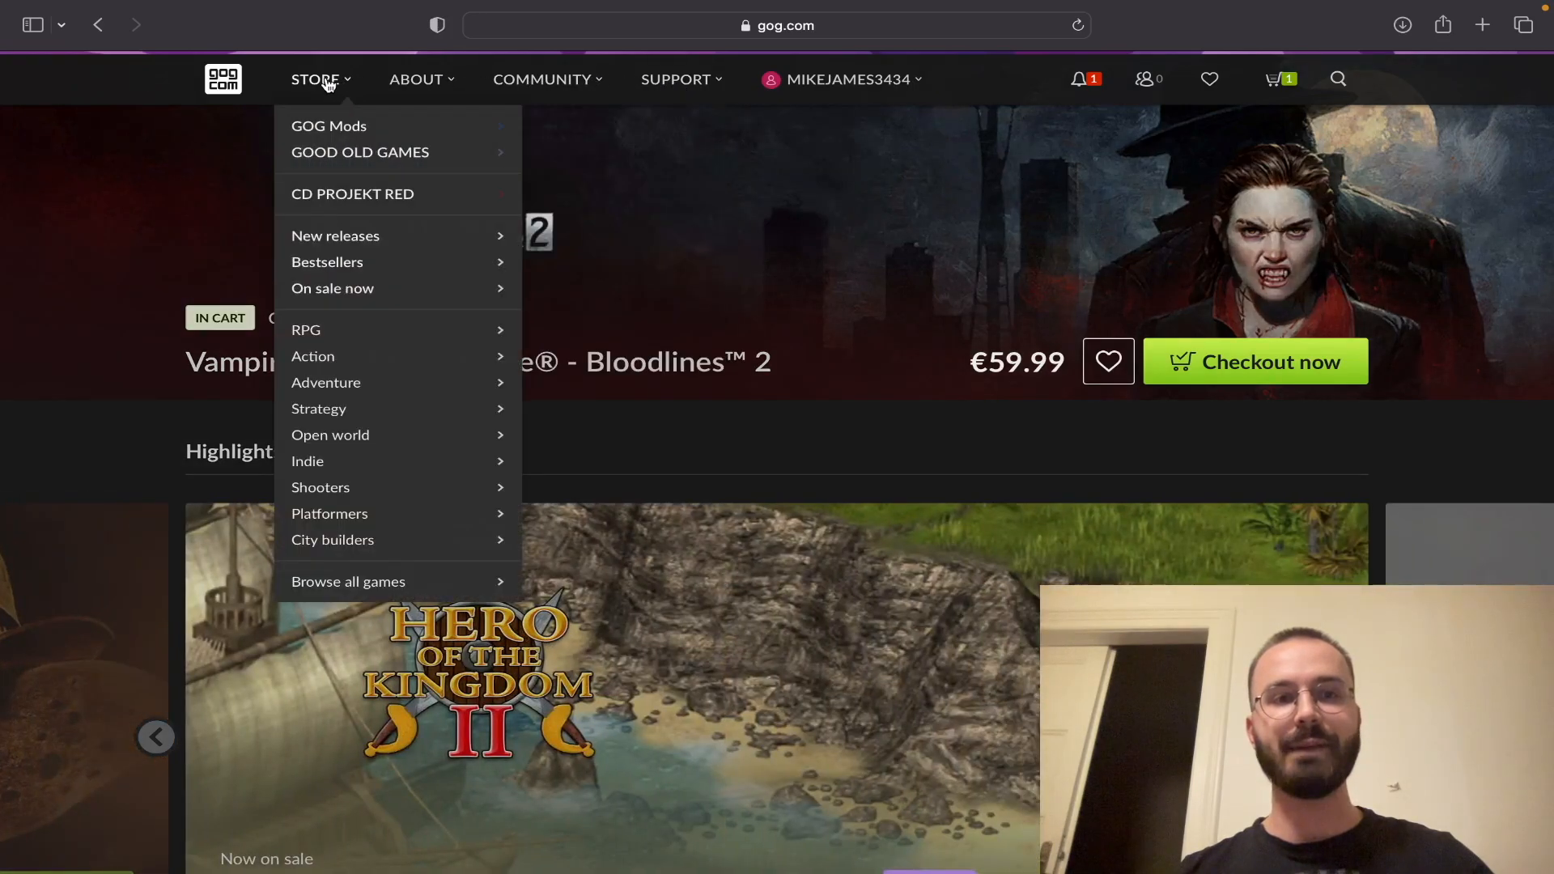
pyautogui.click(840, 79)
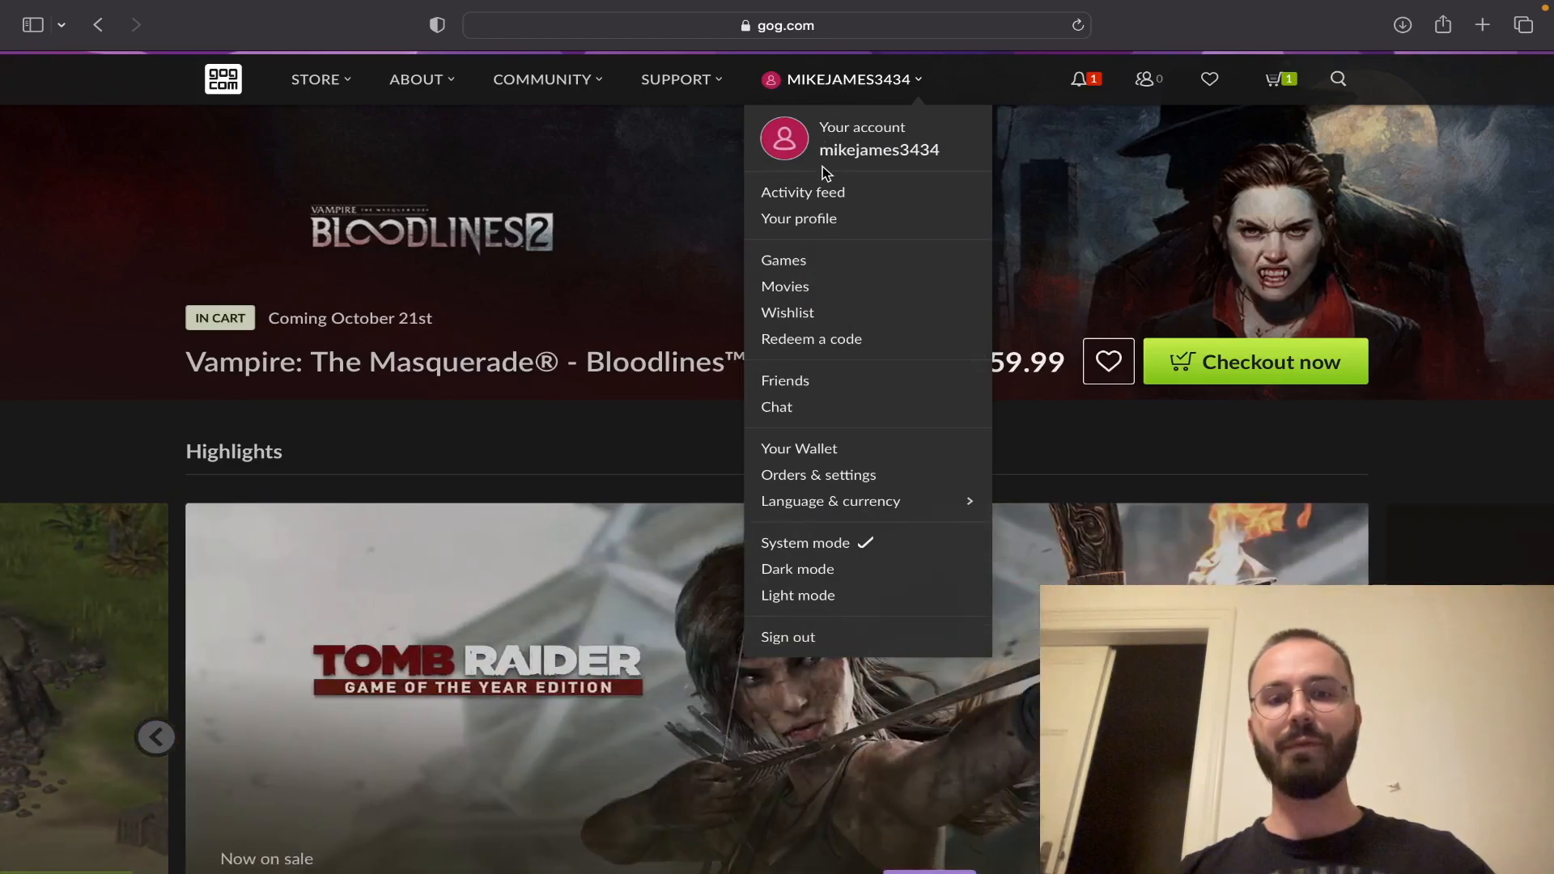
pyautogui.moveTo(800, 218)
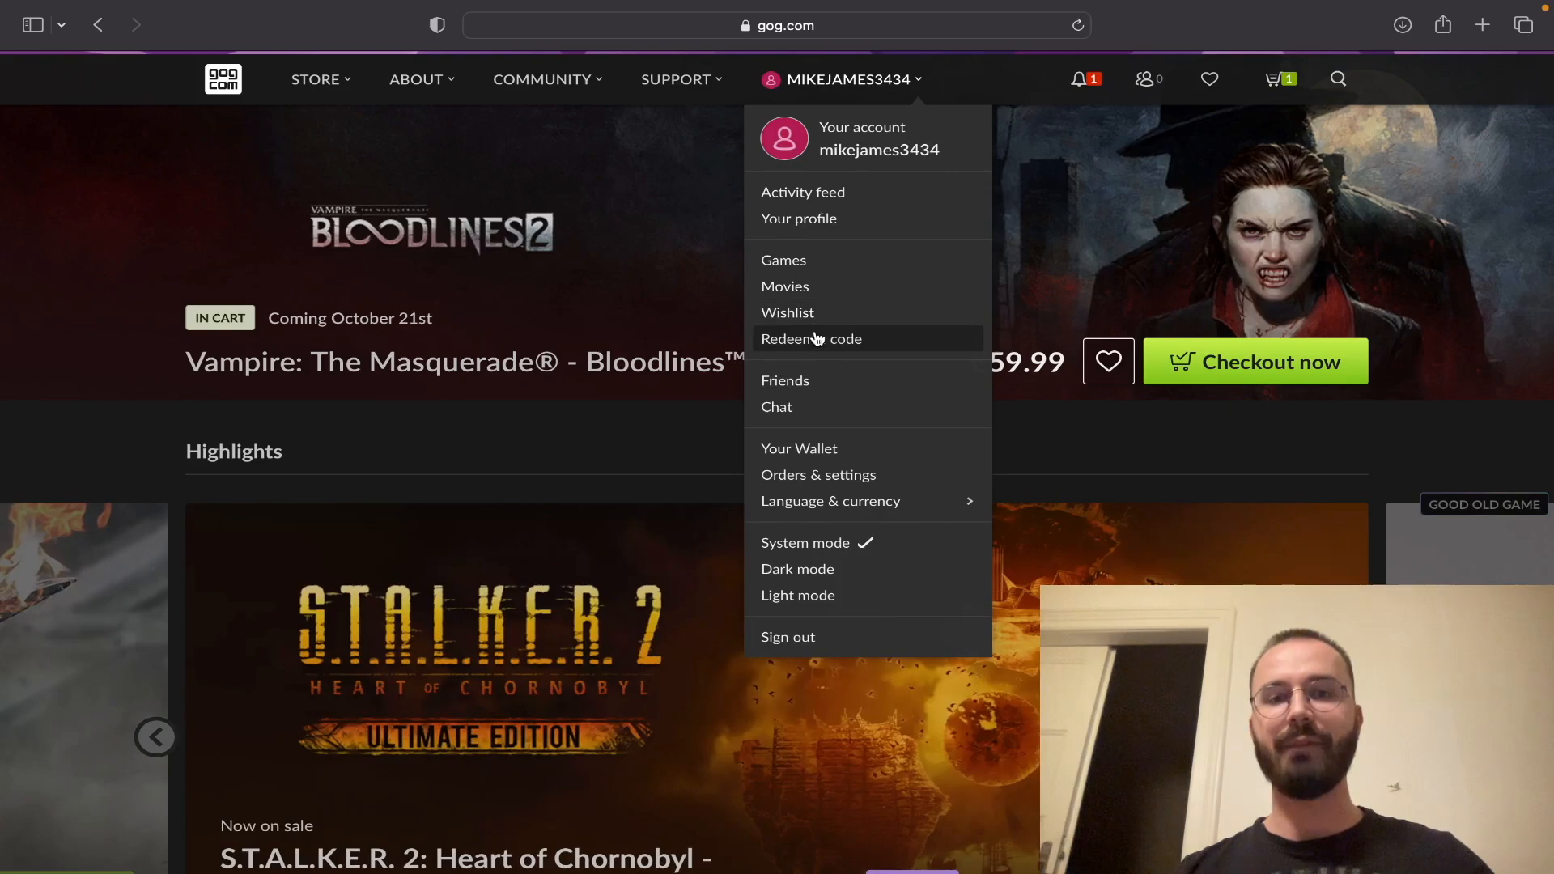
pyautogui.moveTo(858, 235)
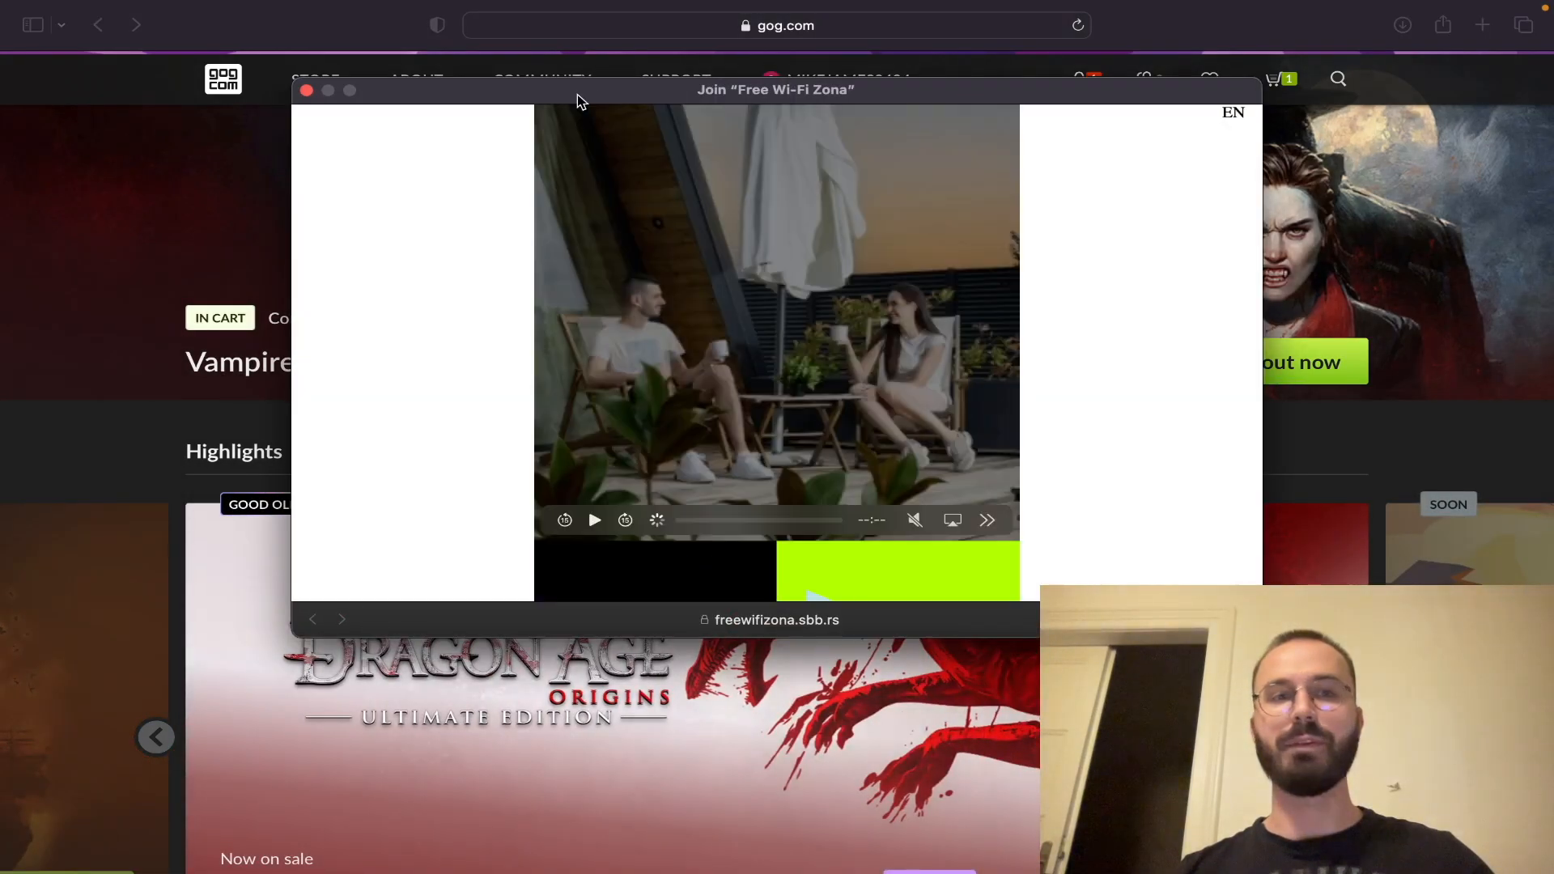
# Close the 'Join Free Wi-Fi Zona' captive portal pop-up to reveal the GOG homepage.
pyautogui.click(306, 90)
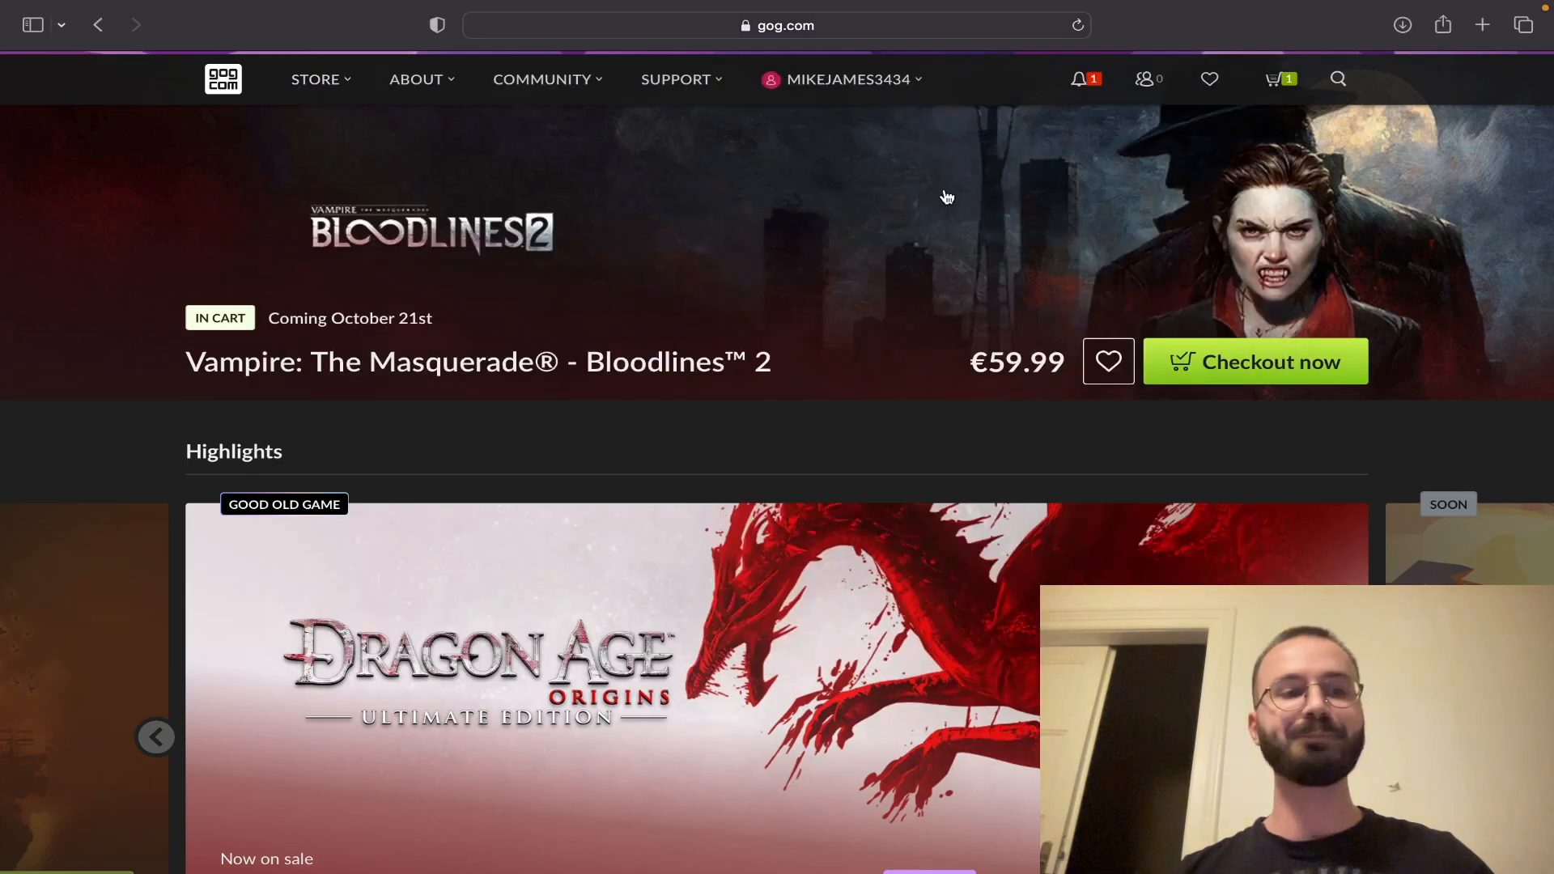